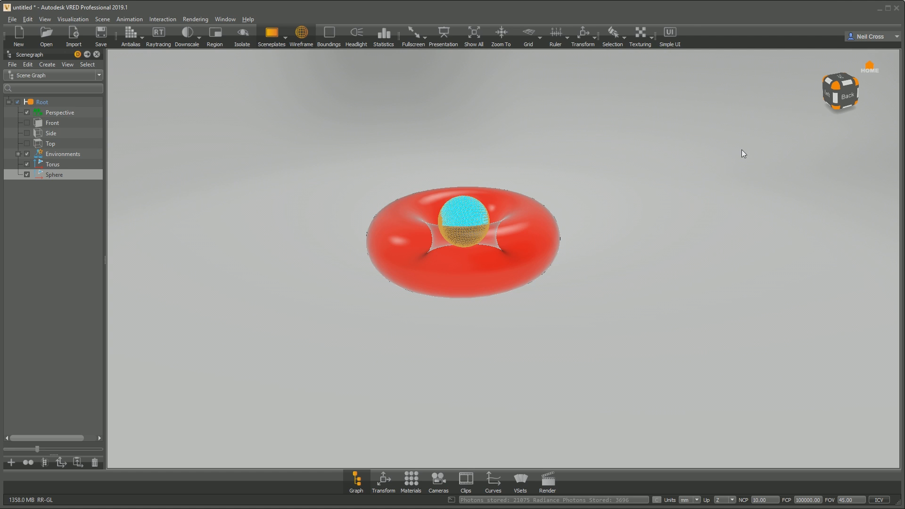
mouse_move(623, 186)
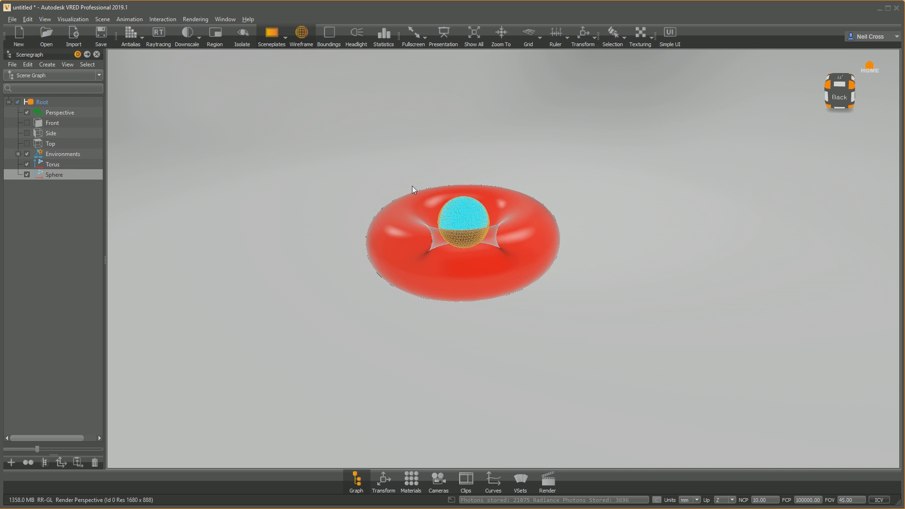
mouse_move(412, 257)
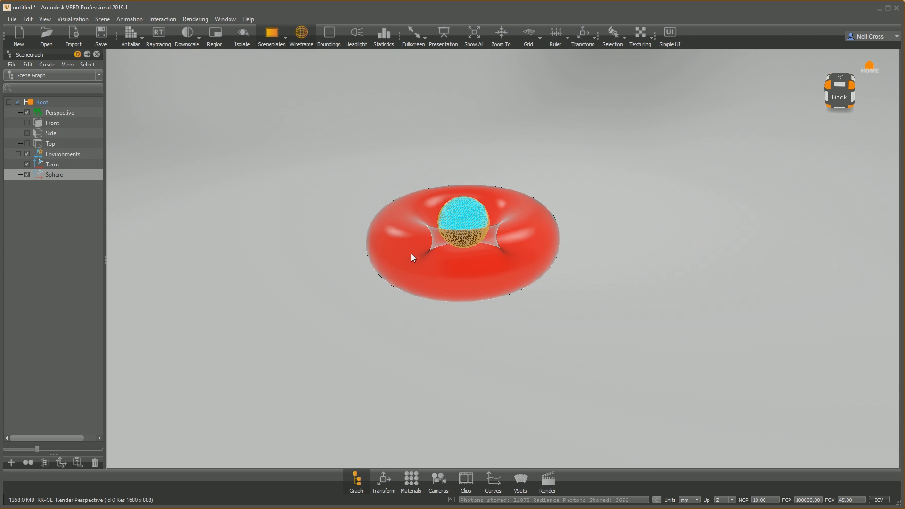
mouse_move(462, 207)
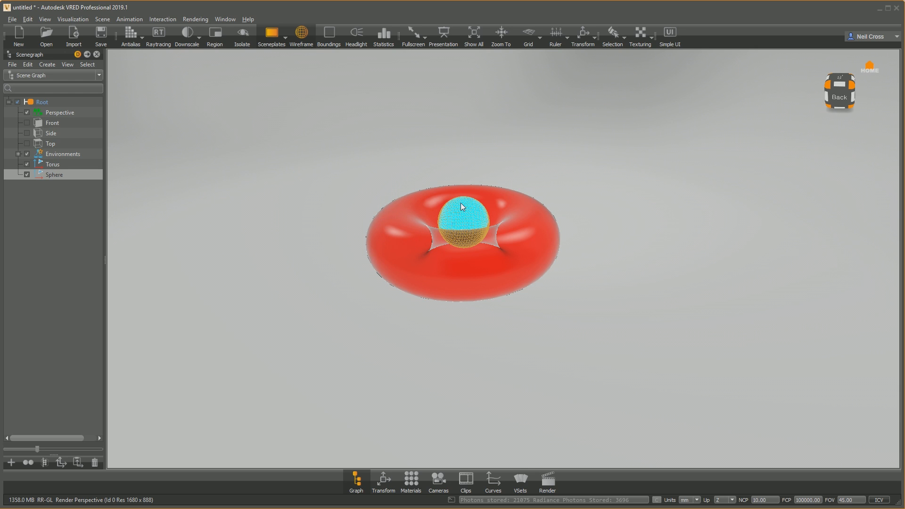
Step: Inspect the Light material's incandescence intensity of 30000 in the Material Editor
click(410, 482)
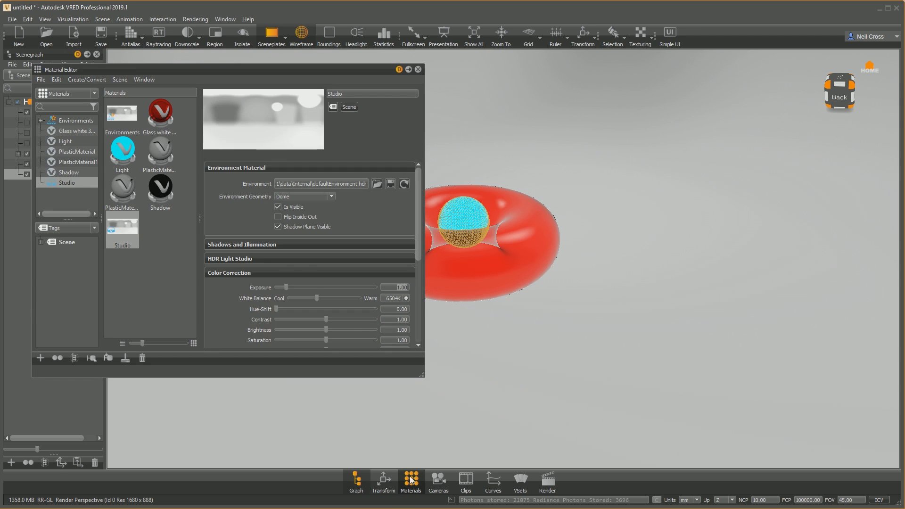
click(160, 111)
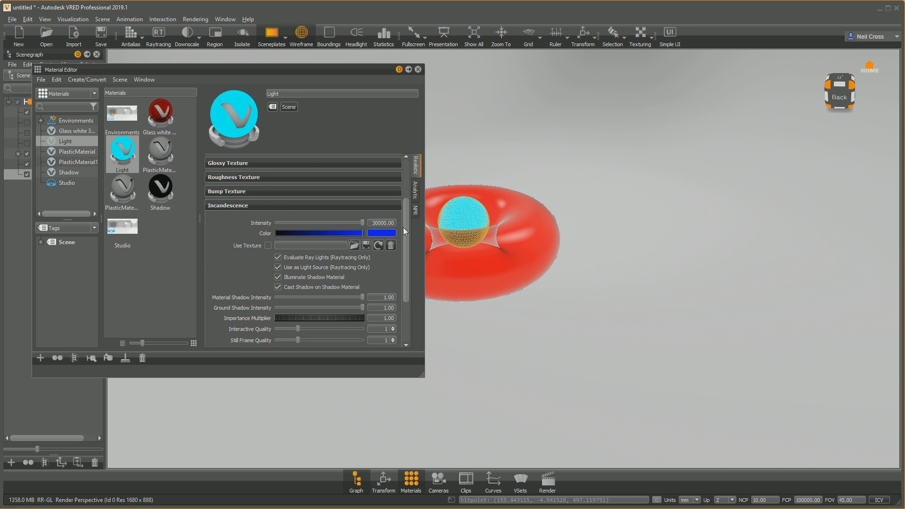
triple_click(381, 222)
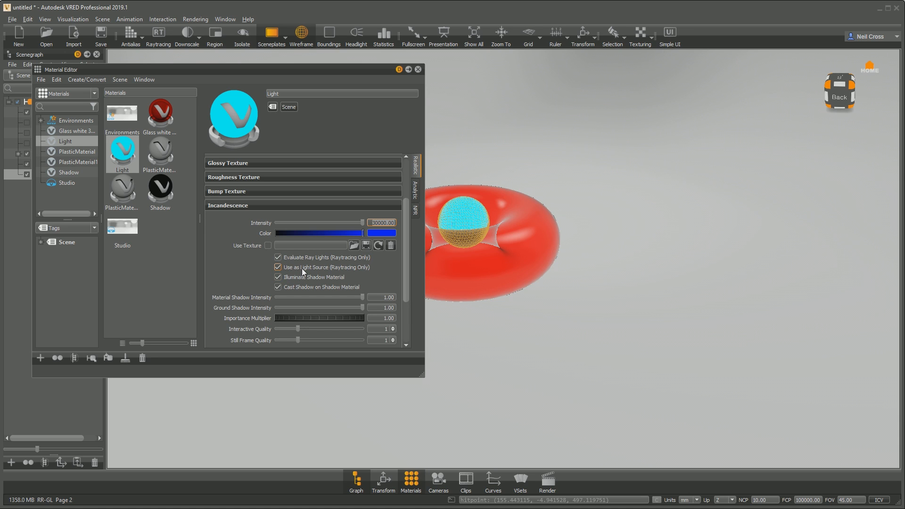
click(195, 18)
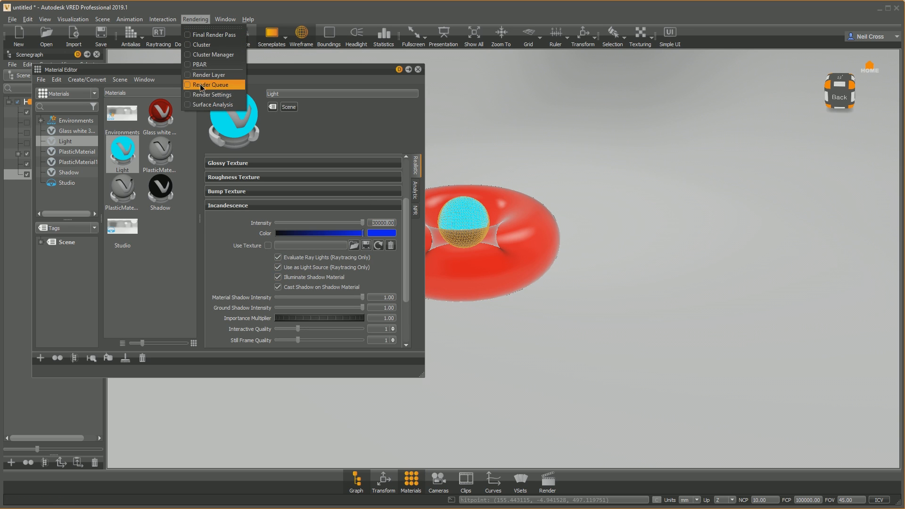
Step: Review the Raytracing Quality page of Render Settings and move the window beside the Material Editor
click(212, 95)
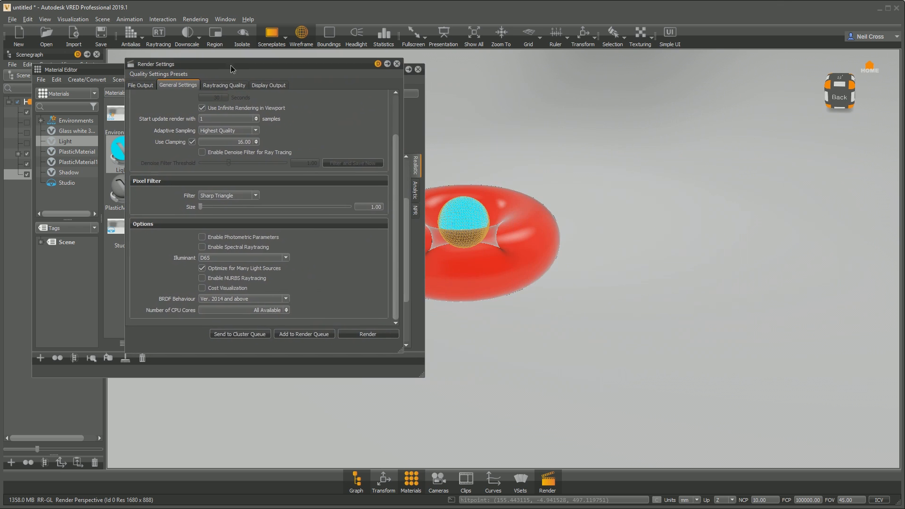
click(222, 85)
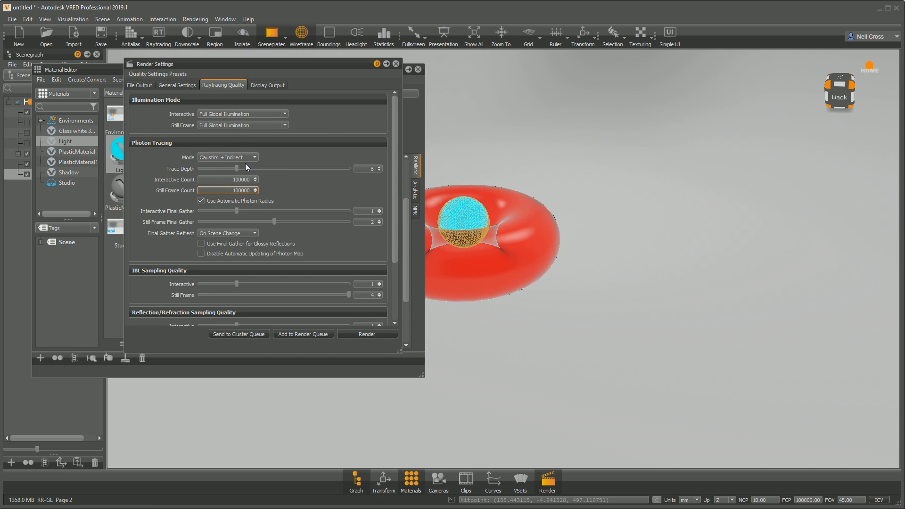
mouse_move(433, 206)
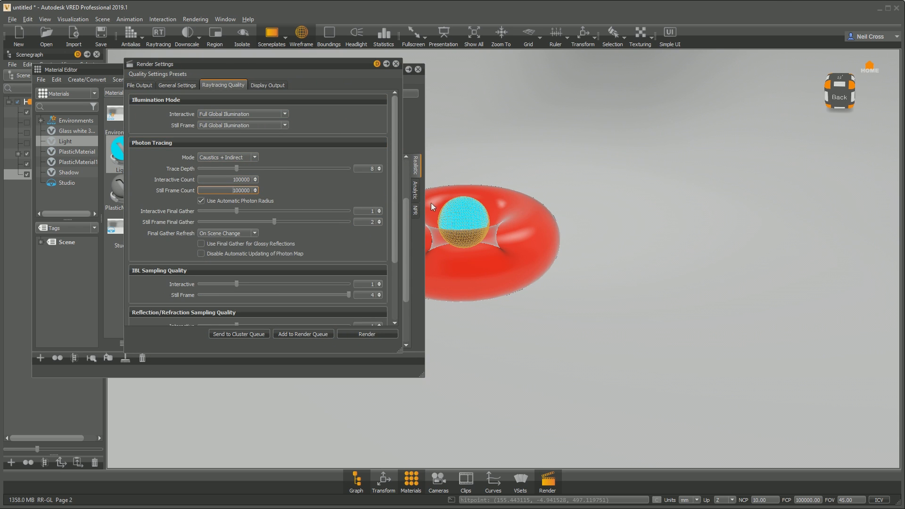
mouse_move(269, 190)
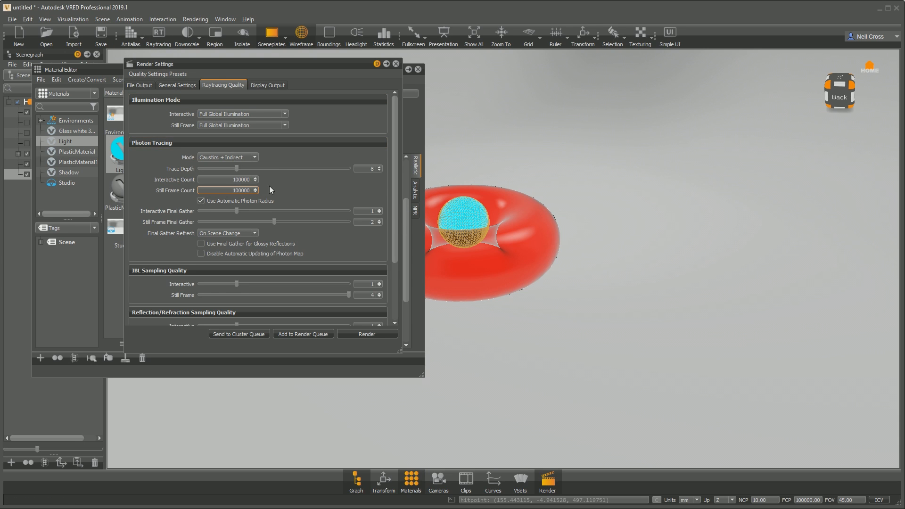
scroll(down, 3)
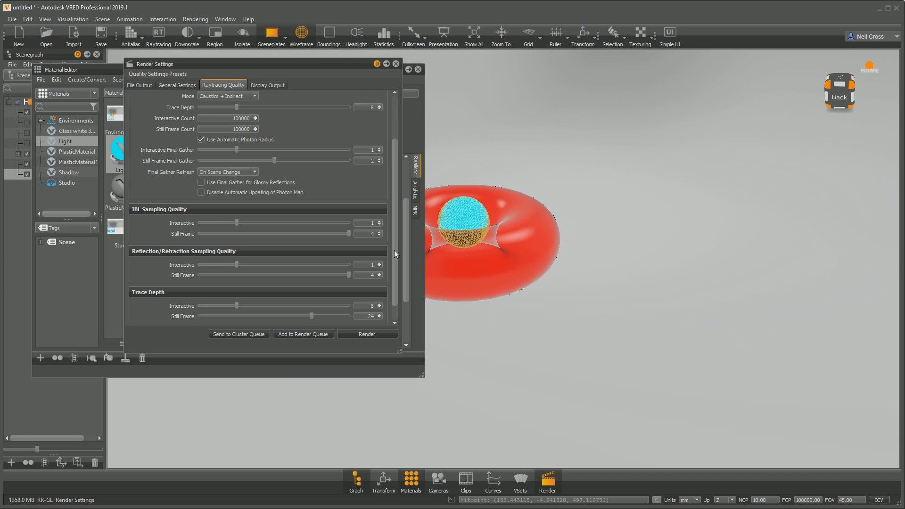
scroll(up, 3)
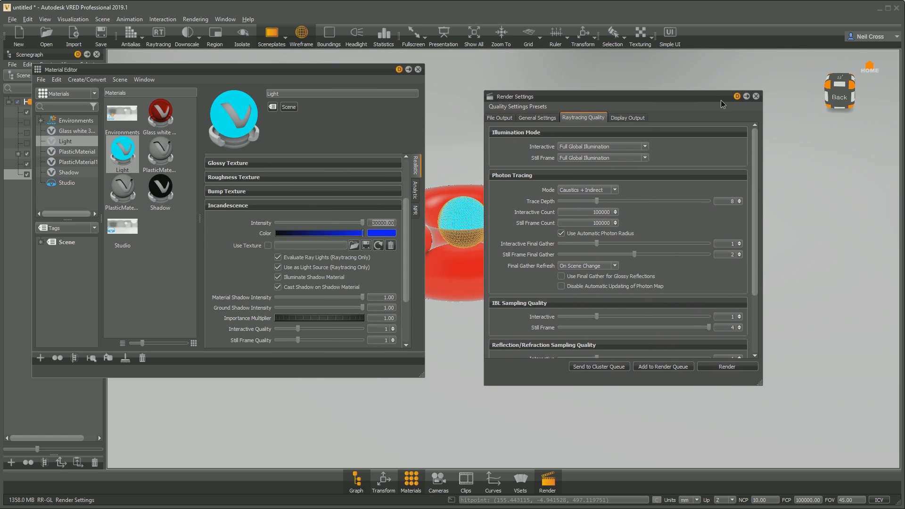
drag(721, 96, 733, 98)
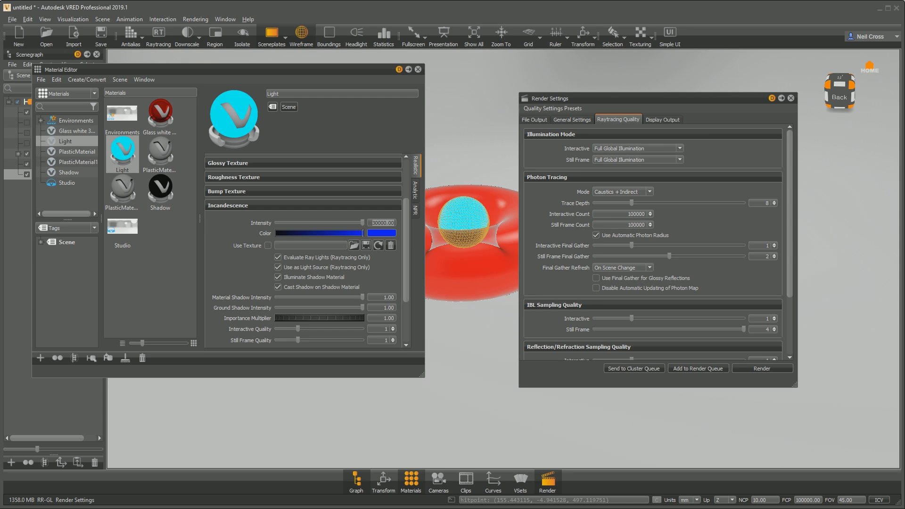
mouse_move(487, 236)
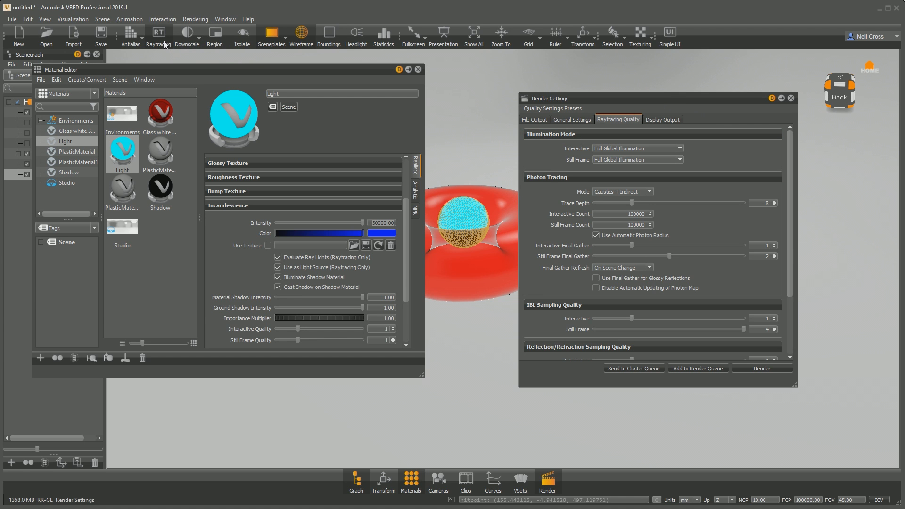
Step: Turn on raytraced rendering in the viewport
click(418, 69)
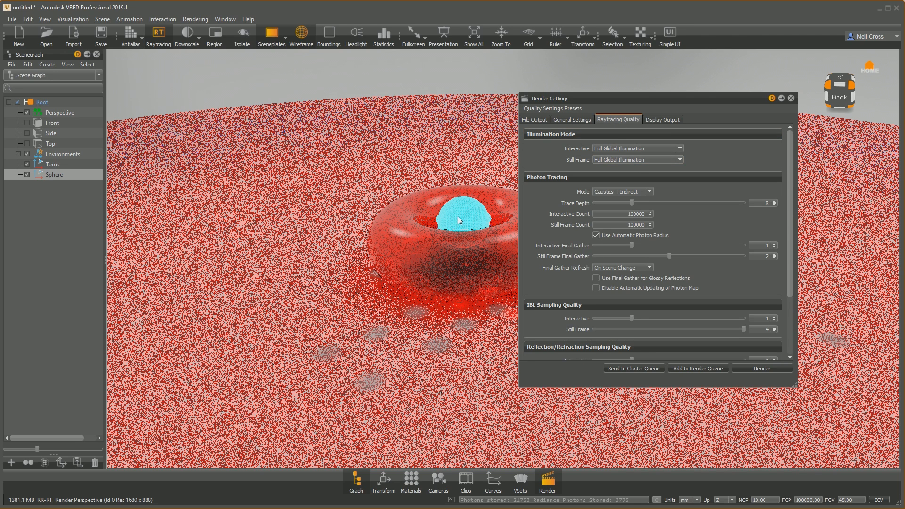
mouse_move(440, 247)
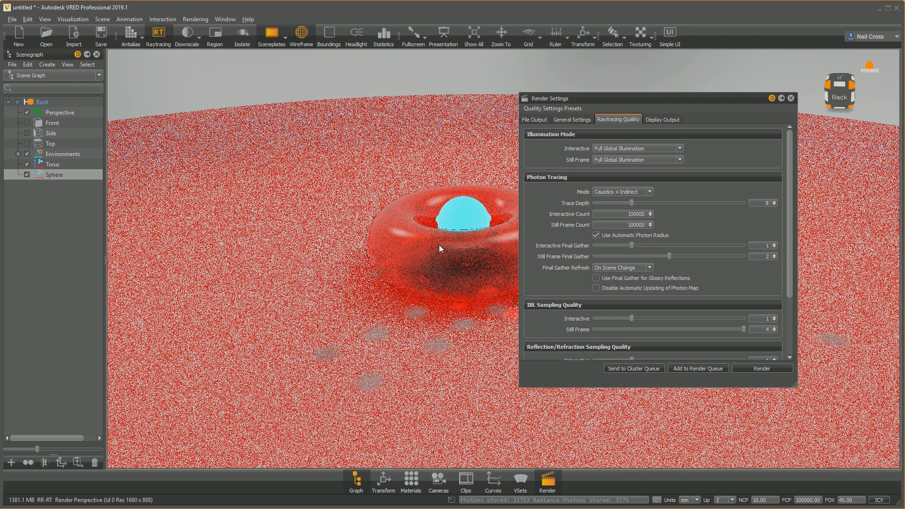
mouse_move(273, 97)
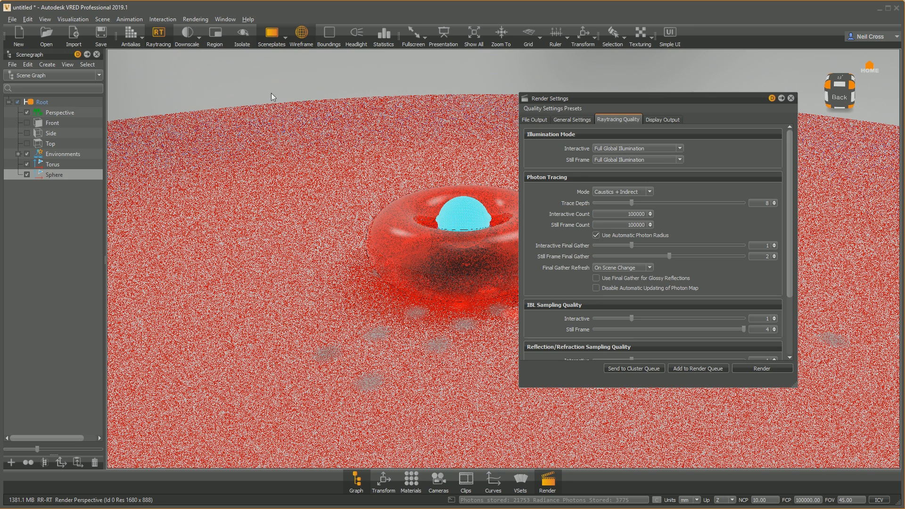
mouse_move(384, 255)
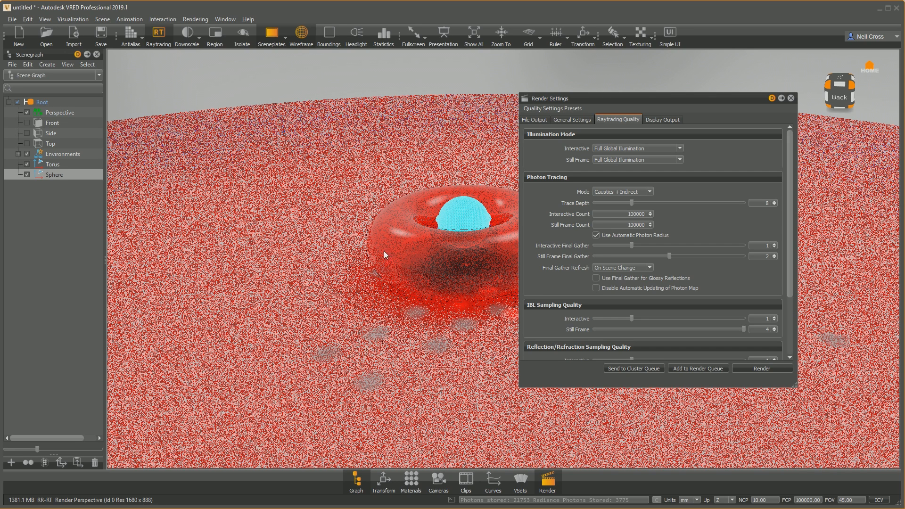
mouse_move(176, 215)
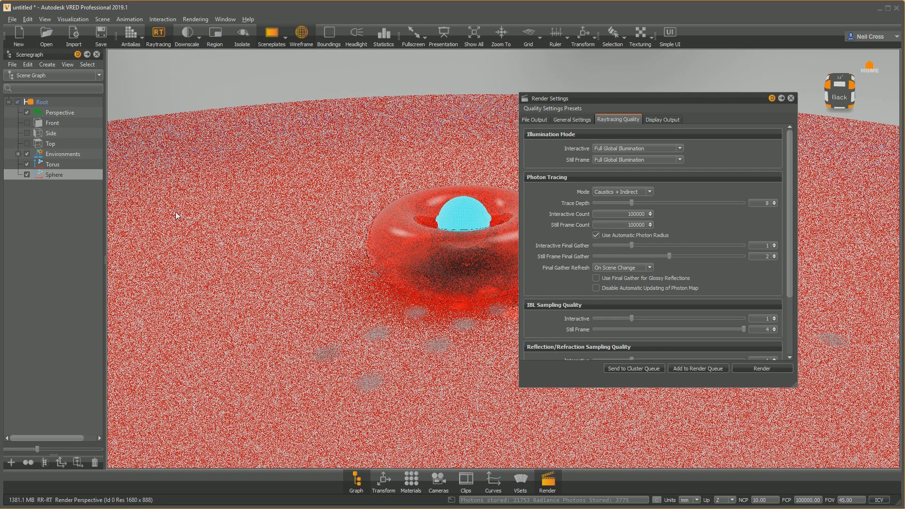
mouse_move(343, 171)
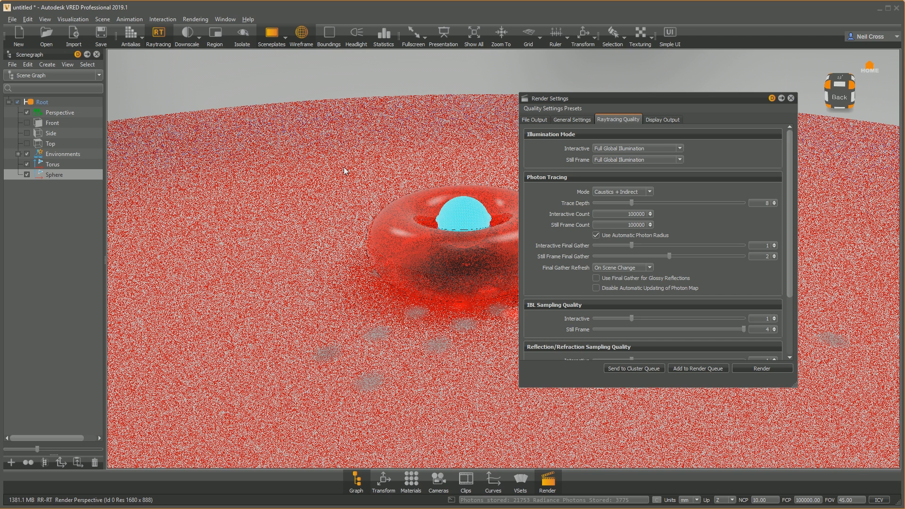
mouse_move(457, 212)
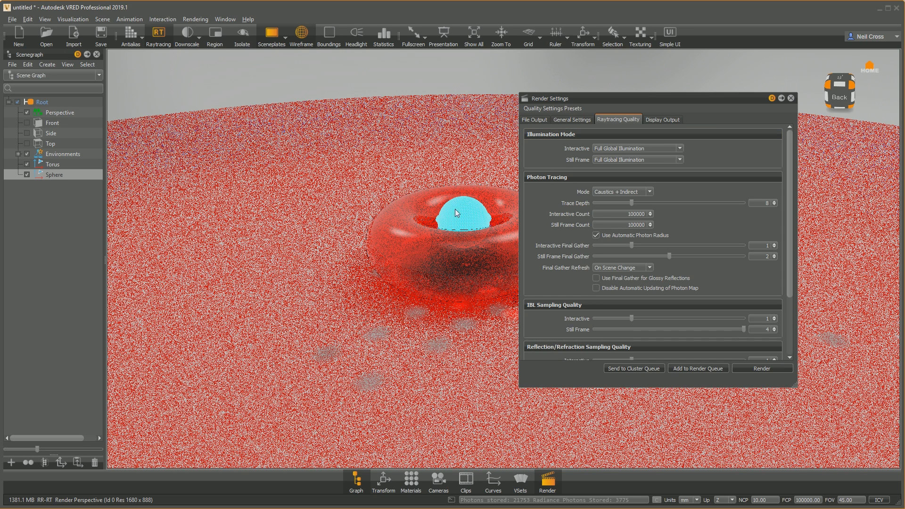
mouse_move(569, 132)
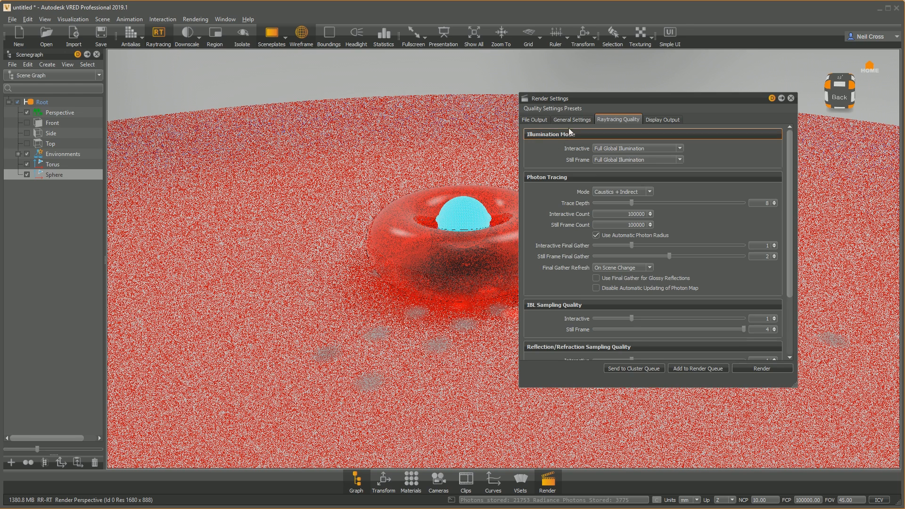
Step: Enable Spectral Raytracing in the General Settings of Render Settings
click(571, 120)
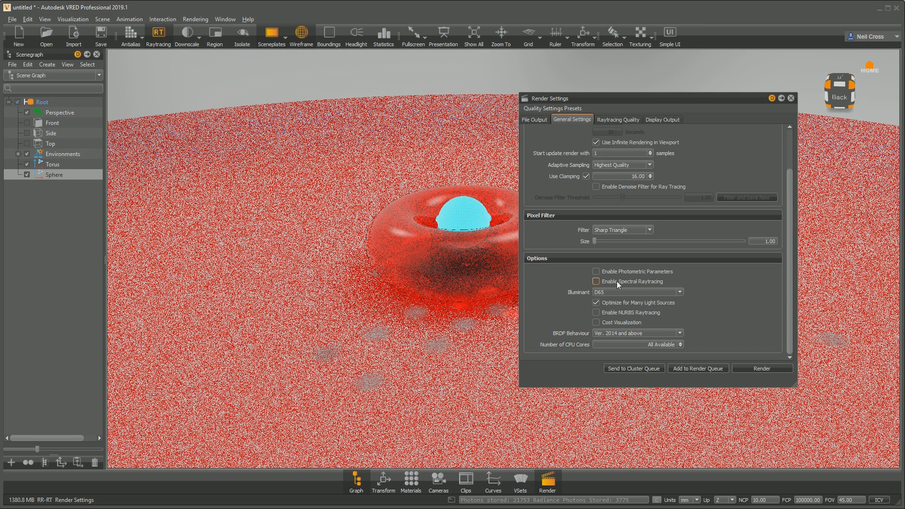
mouse_move(629, 281)
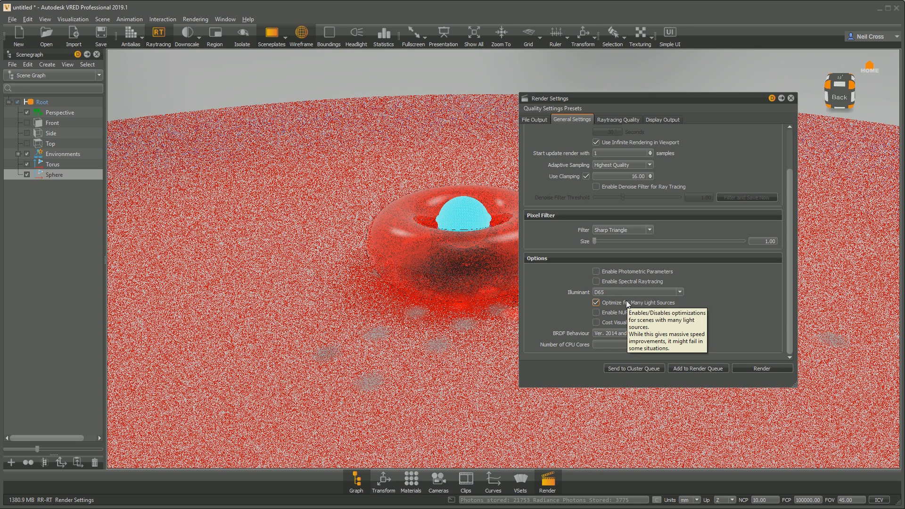
click(596, 281)
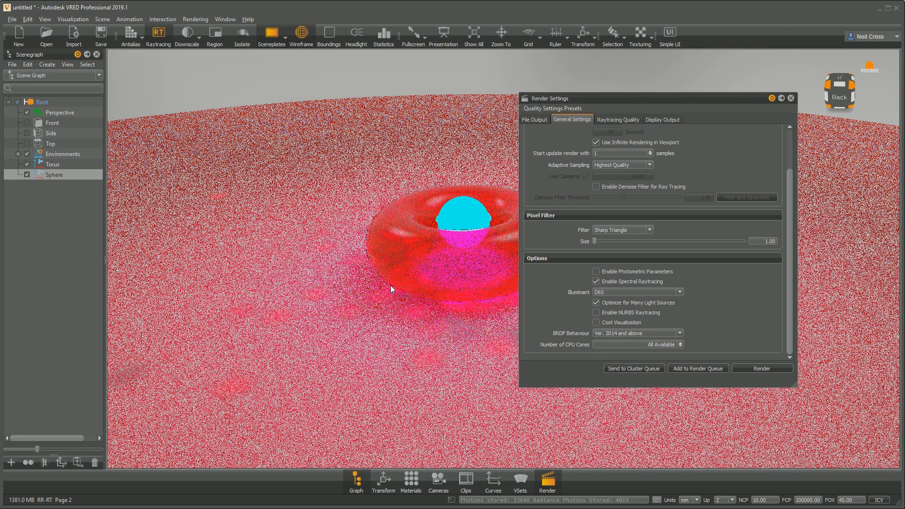
mouse_move(386, 309)
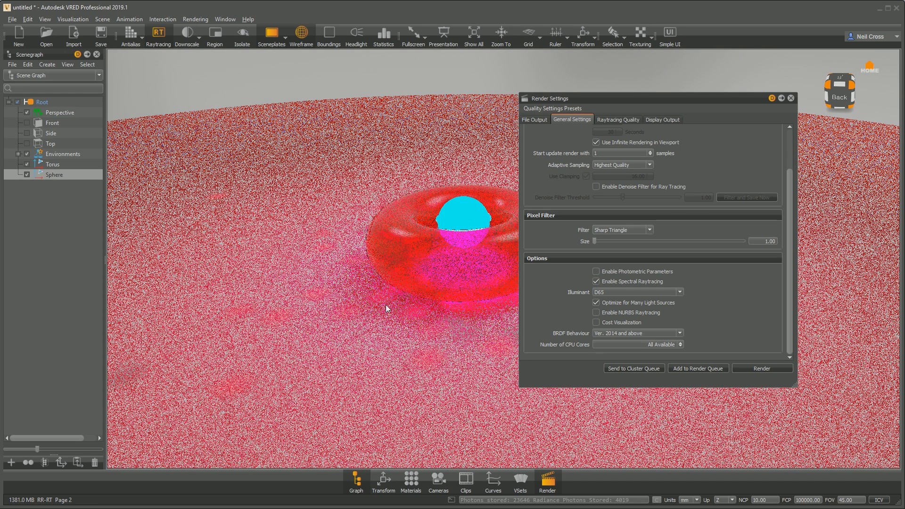
mouse_move(356, 305)
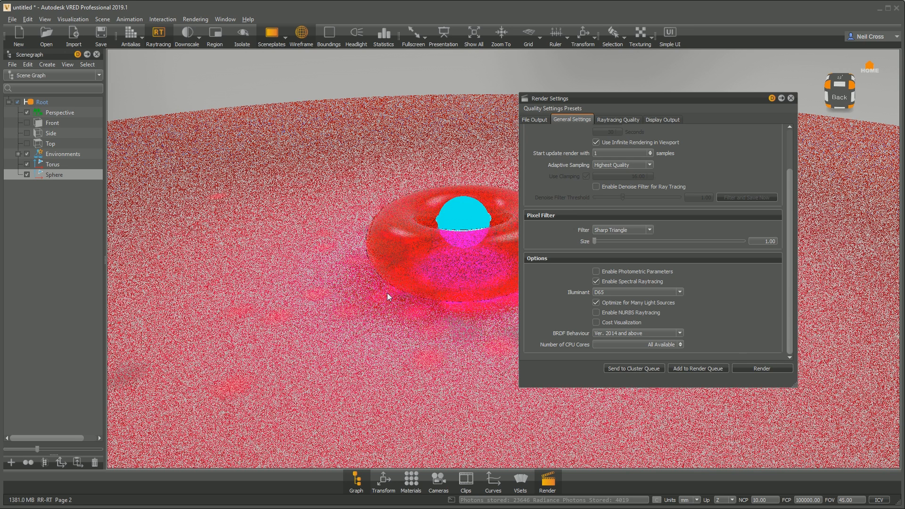
mouse_move(428, 235)
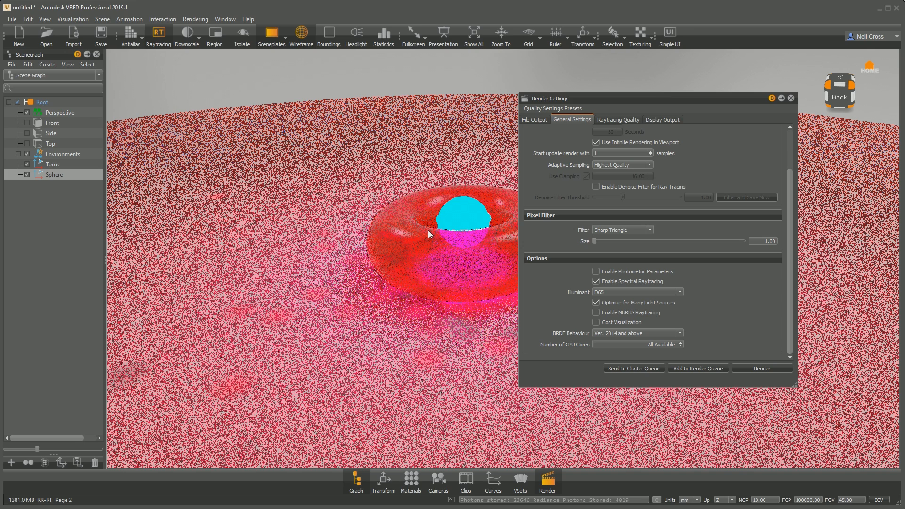
mouse_move(338, 69)
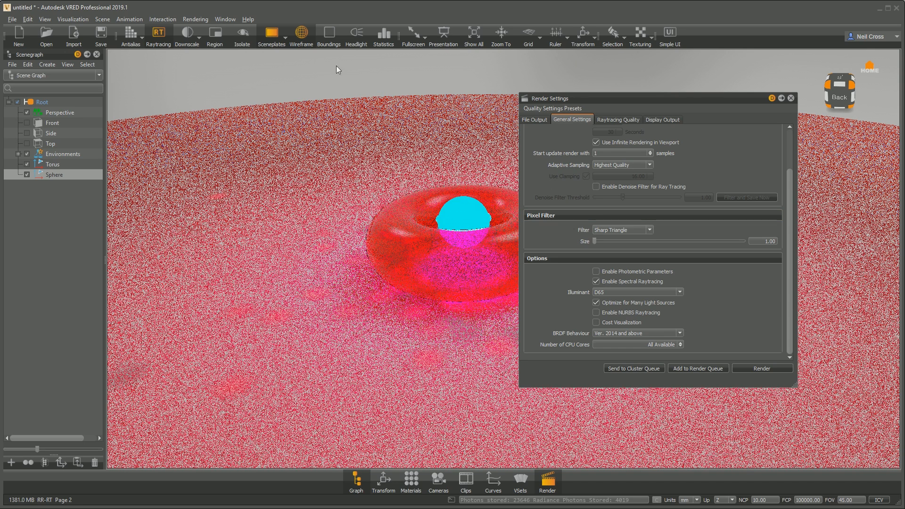
Step: Switch off raytracing and set the Studio environment exposure to 0 for a black background
click(158, 33)
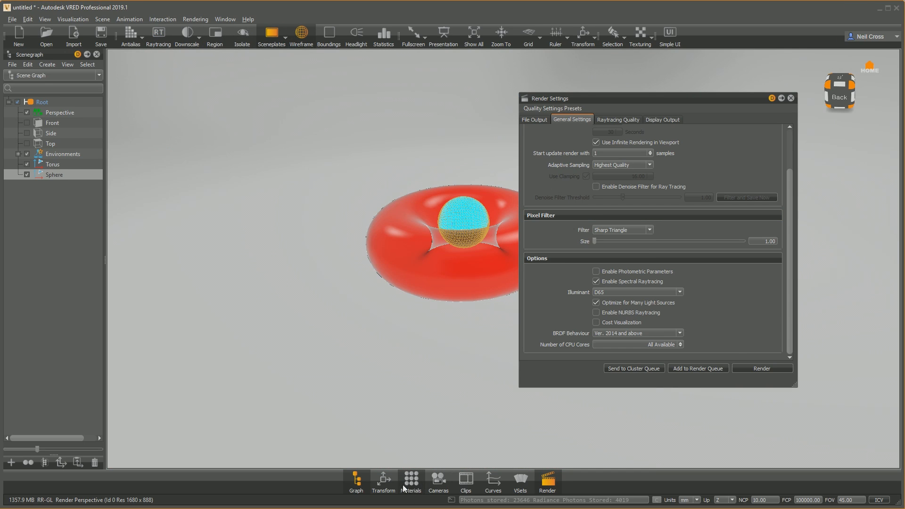
click(410, 478)
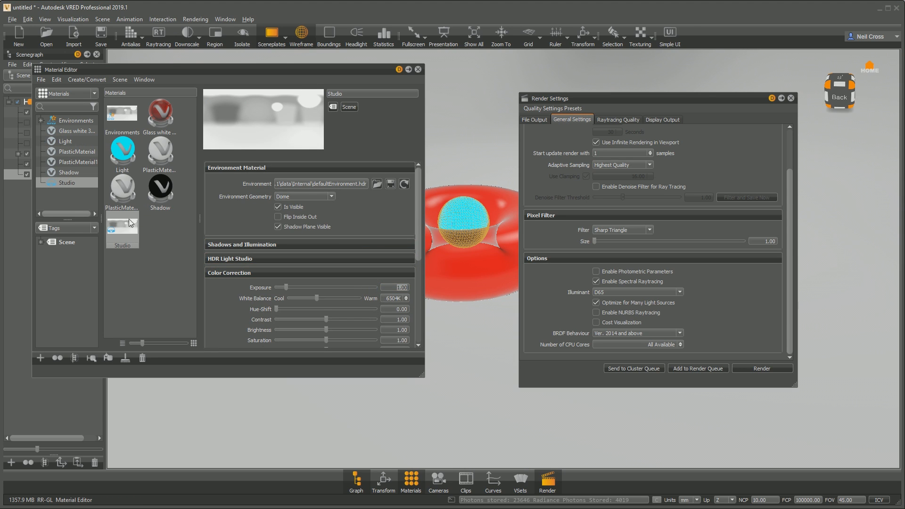
mouse_move(299, 357)
text(0)
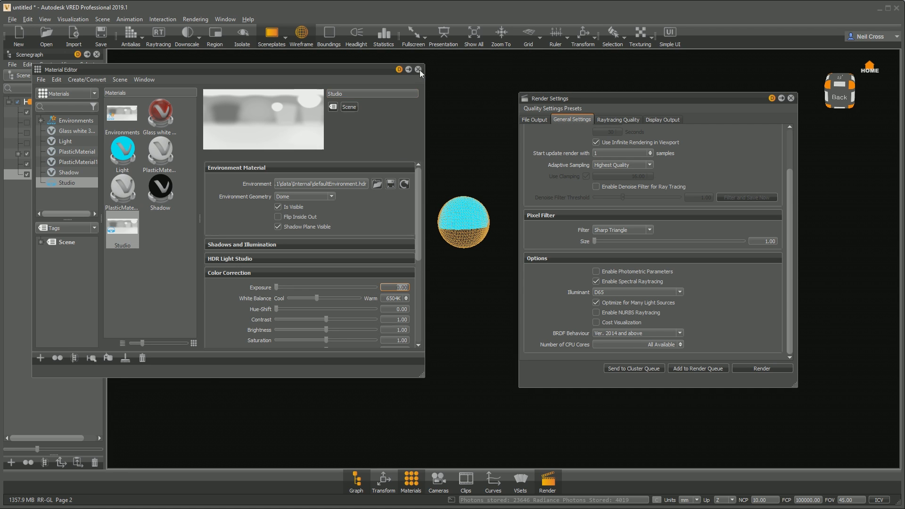
click(421, 69)
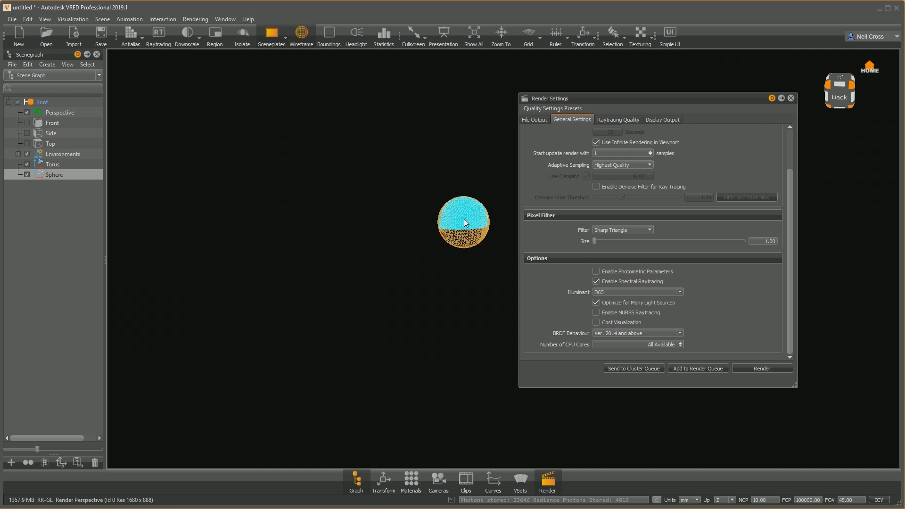
Step: Turn raytracing back on with Spectral Raytracing re-enabled
click(596, 176)
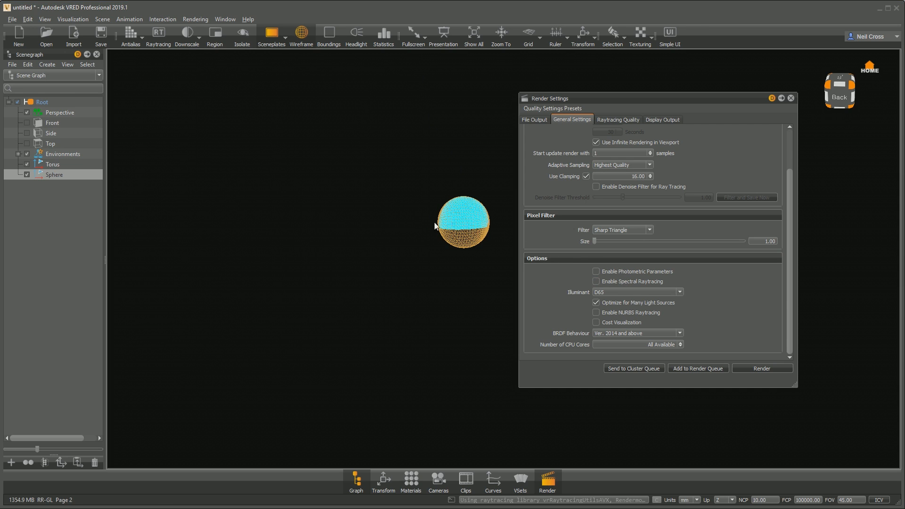
mouse_move(159, 34)
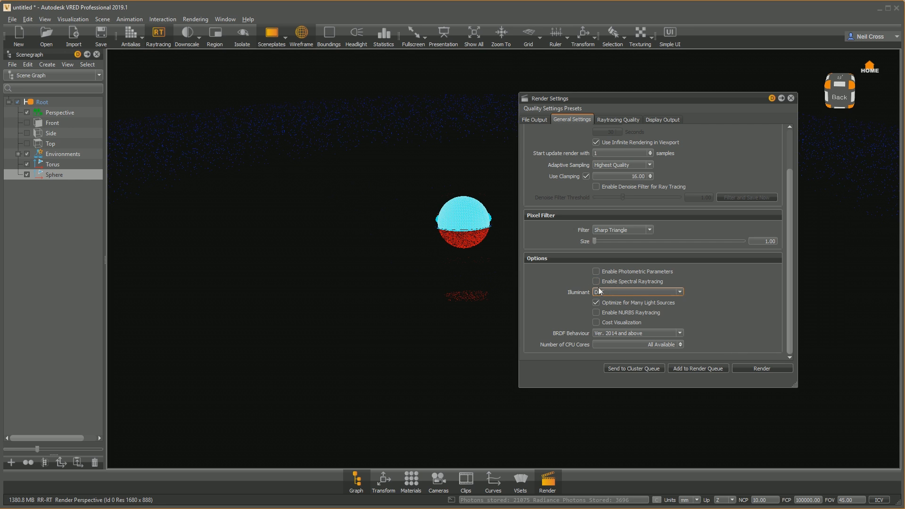
click(596, 282)
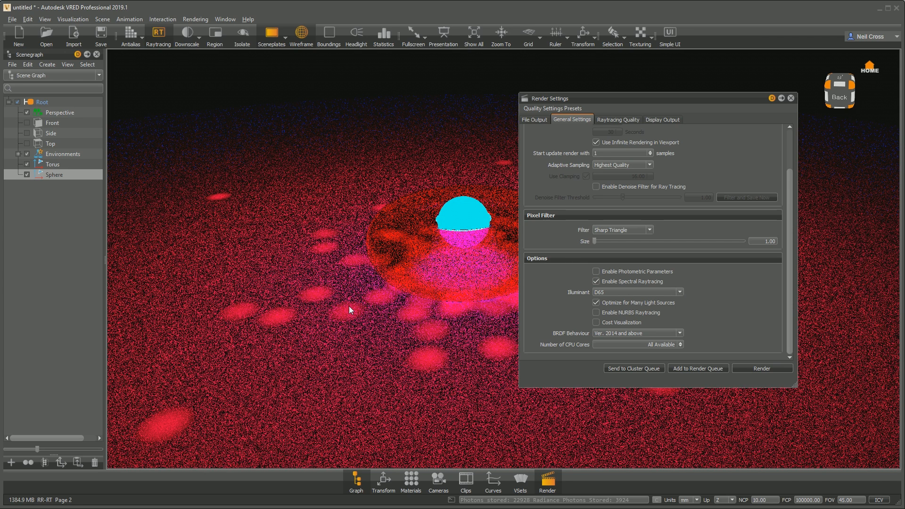
mouse_move(420, 299)
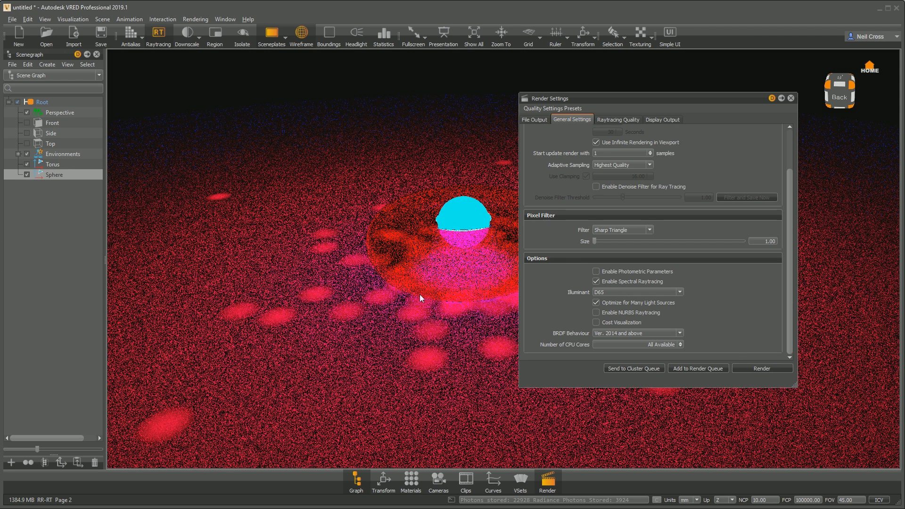
mouse_move(331, 332)
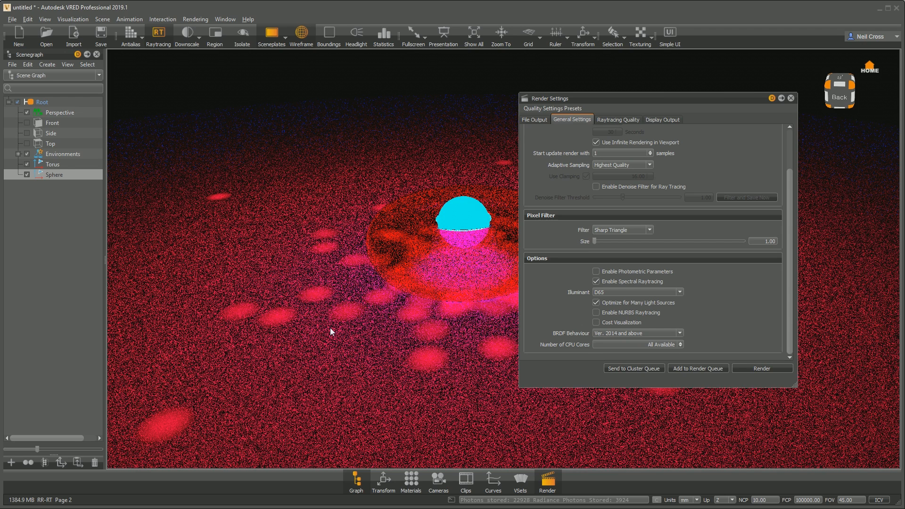
mouse_move(595, 140)
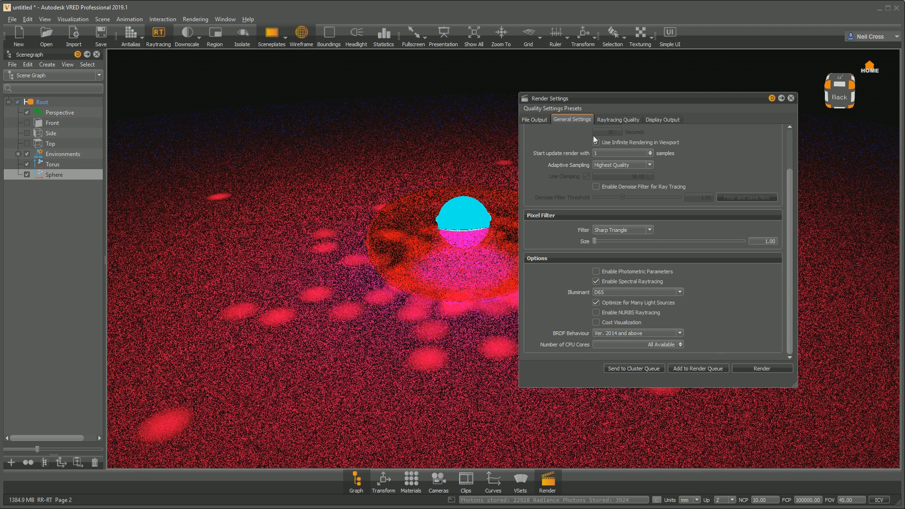
Step: Let the spectral raytraced render converge on the dark-floor scene
click(596, 143)
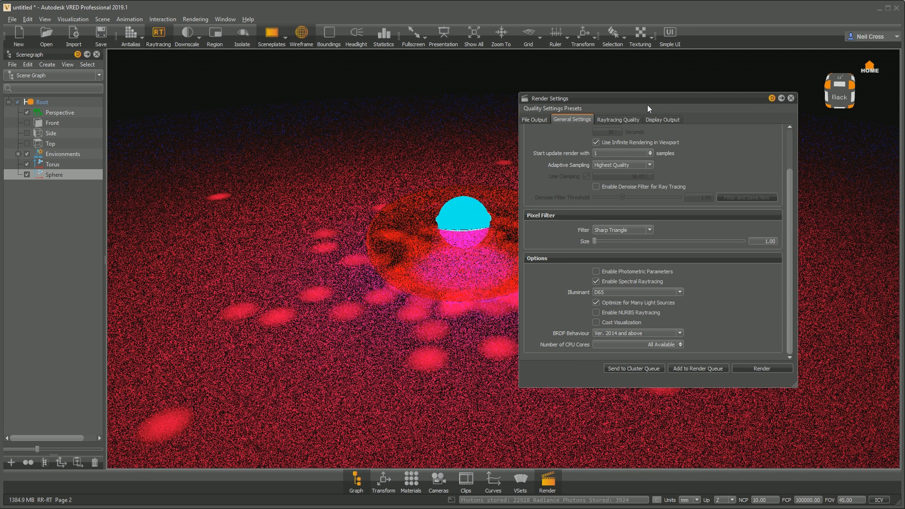
mouse_move(435, 179)
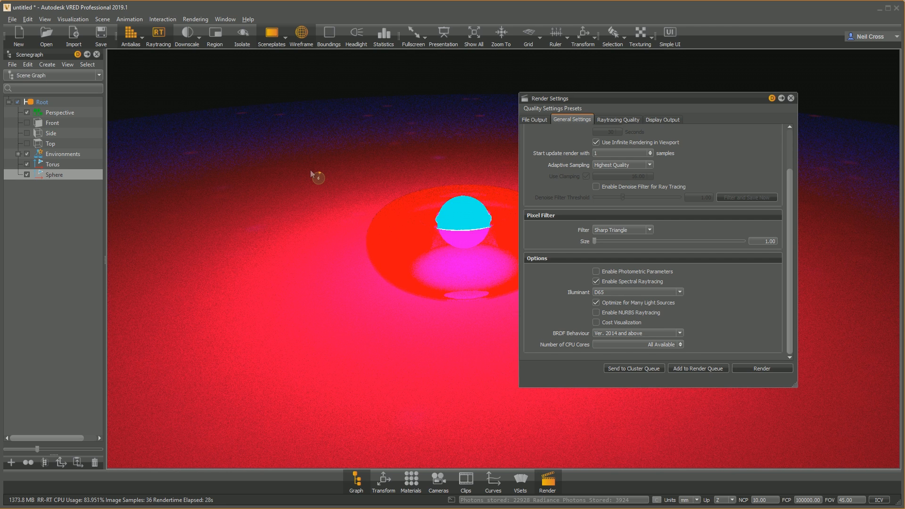
mouse_move(393, 204)
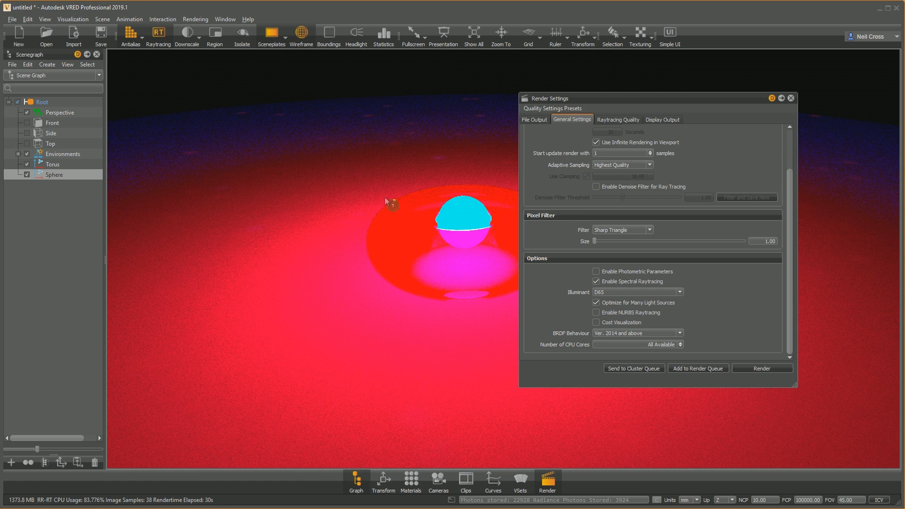